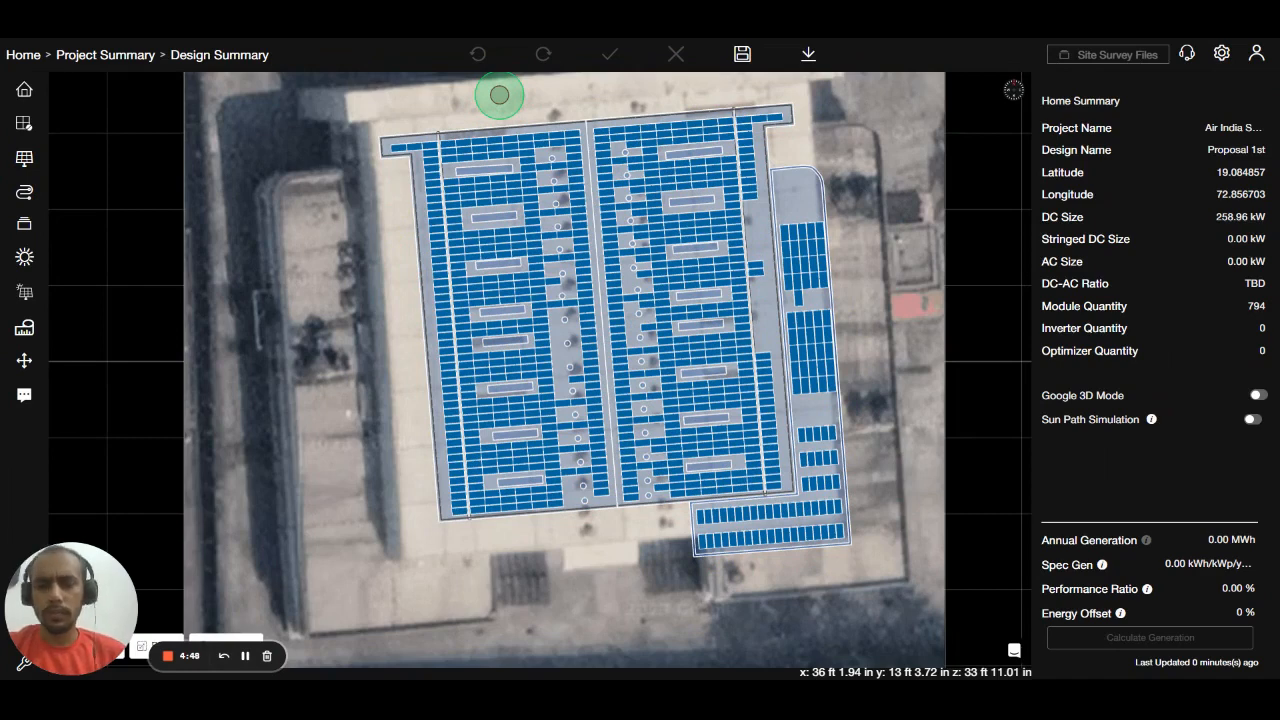
mouse_move(372, 256)
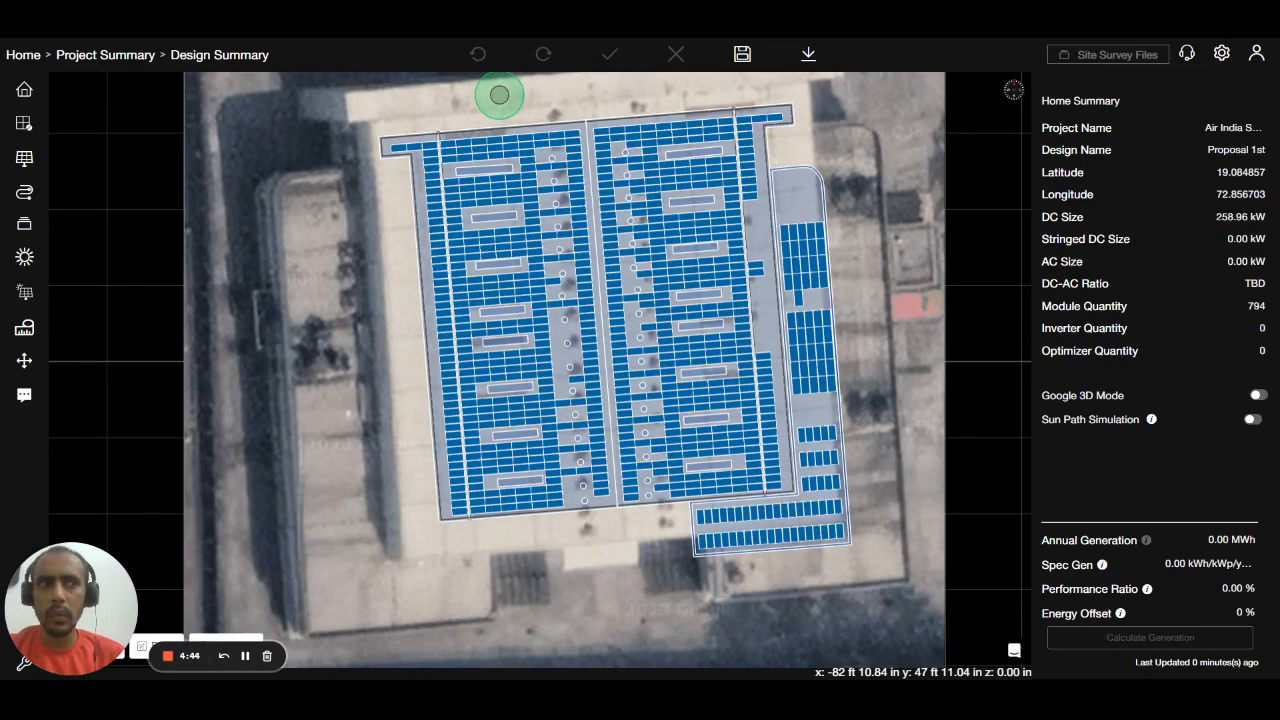
mouse_move(68, 72)
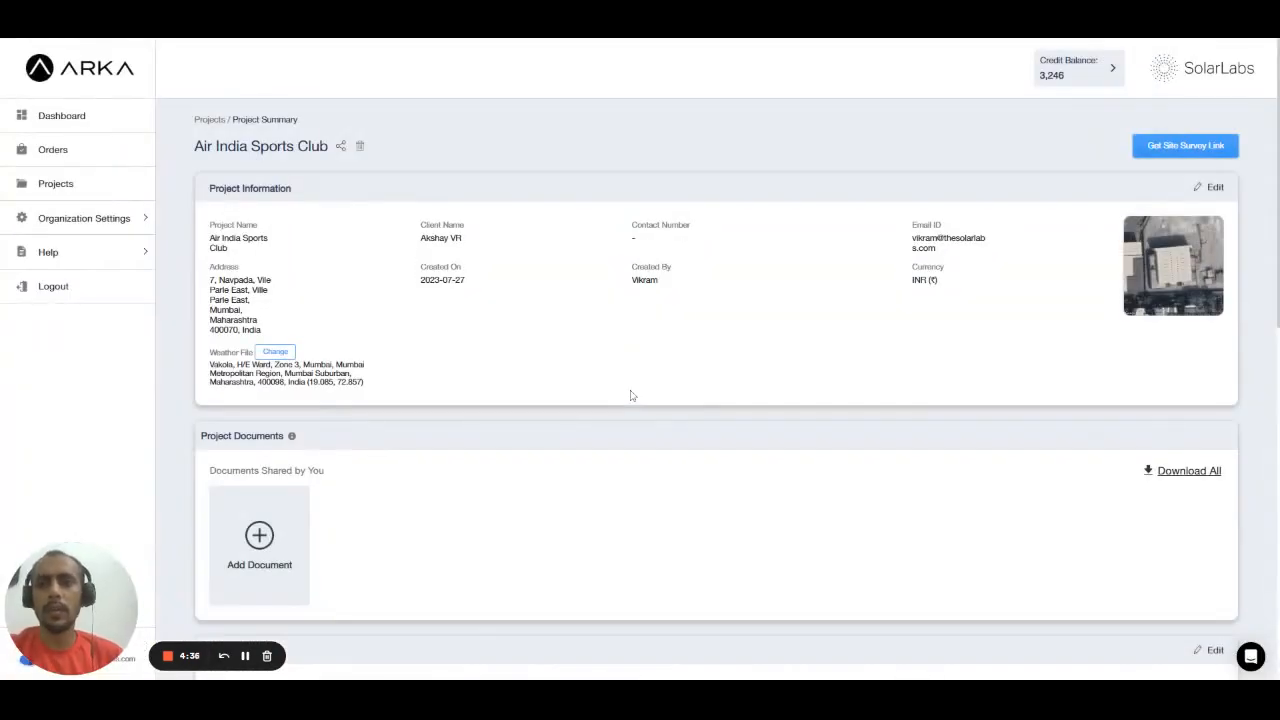
mouse_move(612, 368)
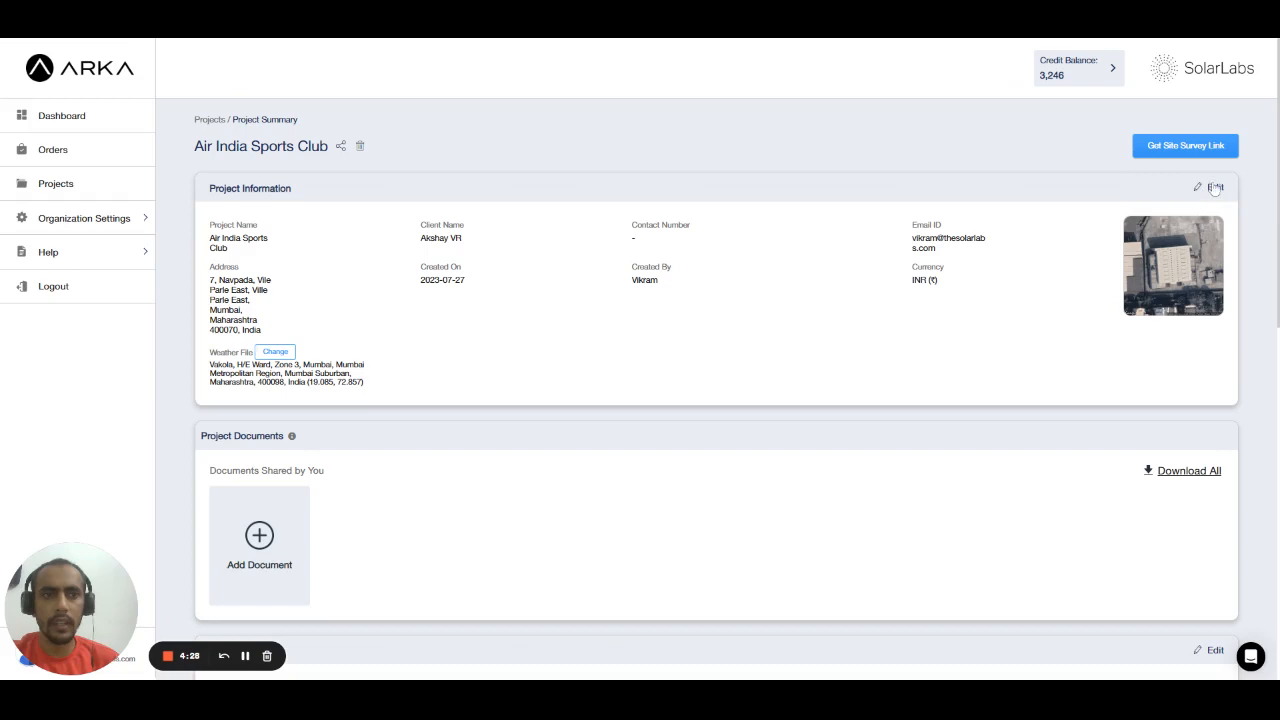
Reach the Consumption card on the Project Summary and enter its edit page.
left_click(1214, 188)
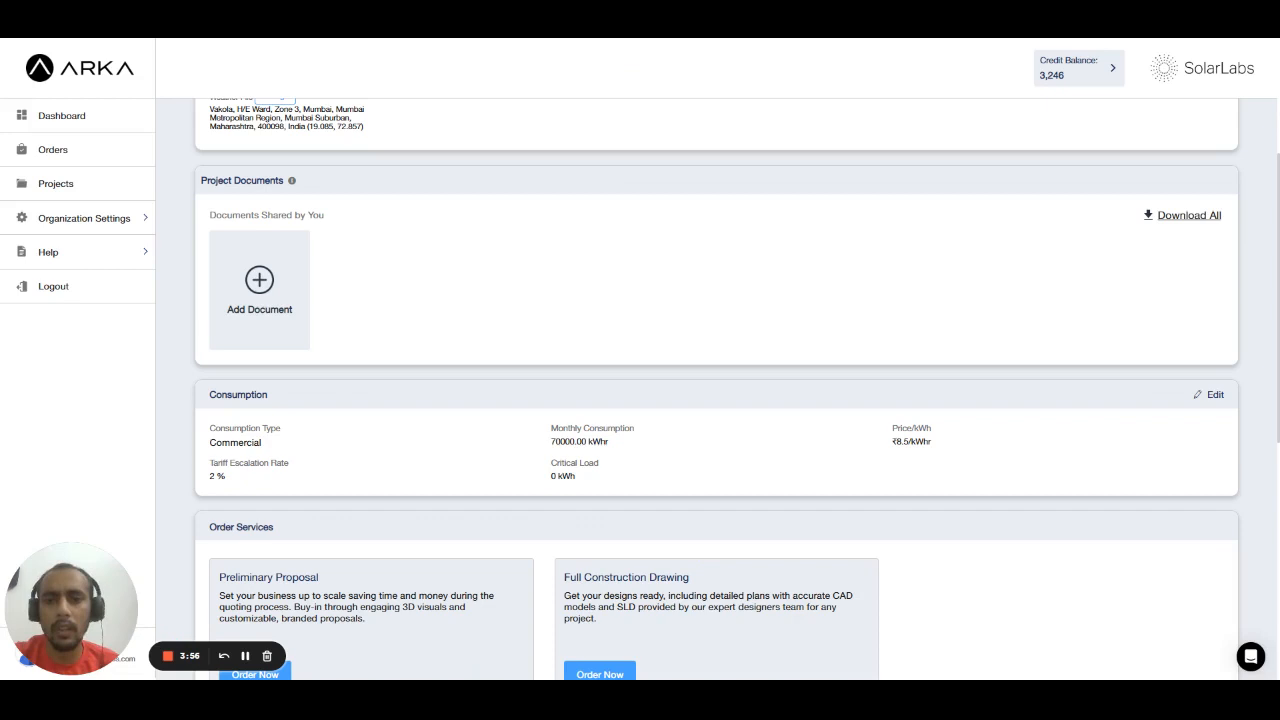
scroll("down", 3)
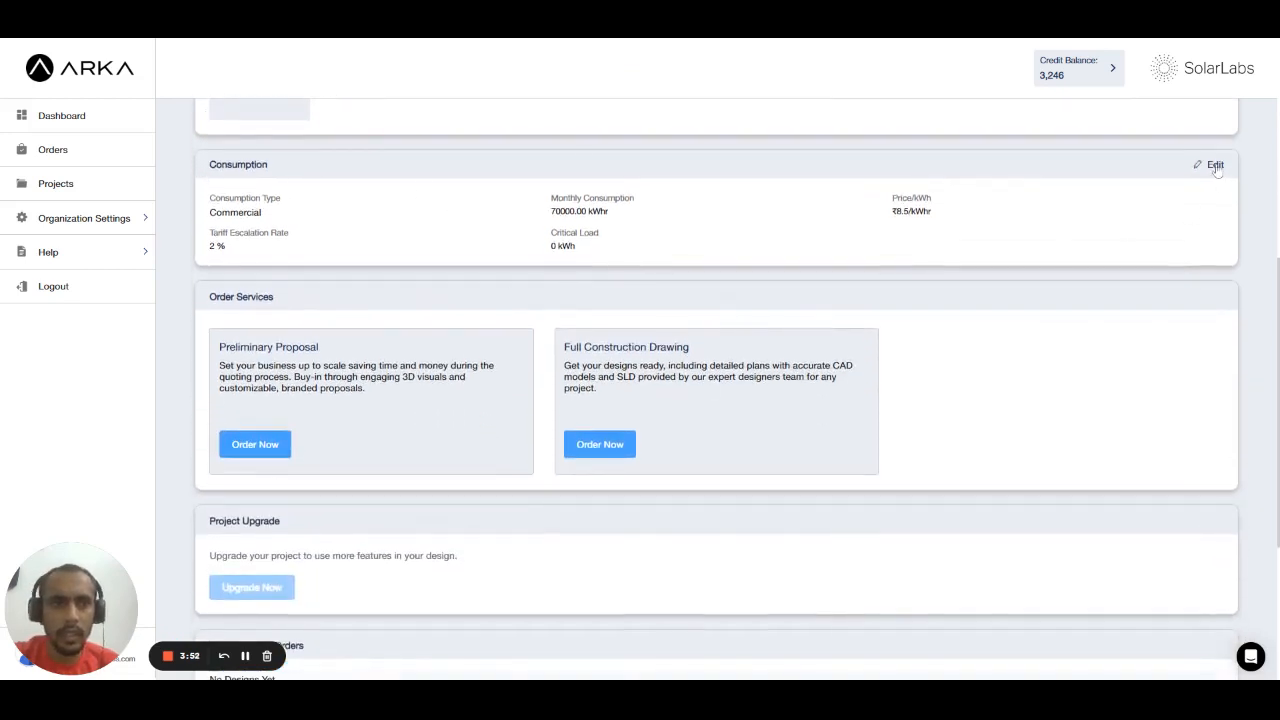
left_click(1214, 164)
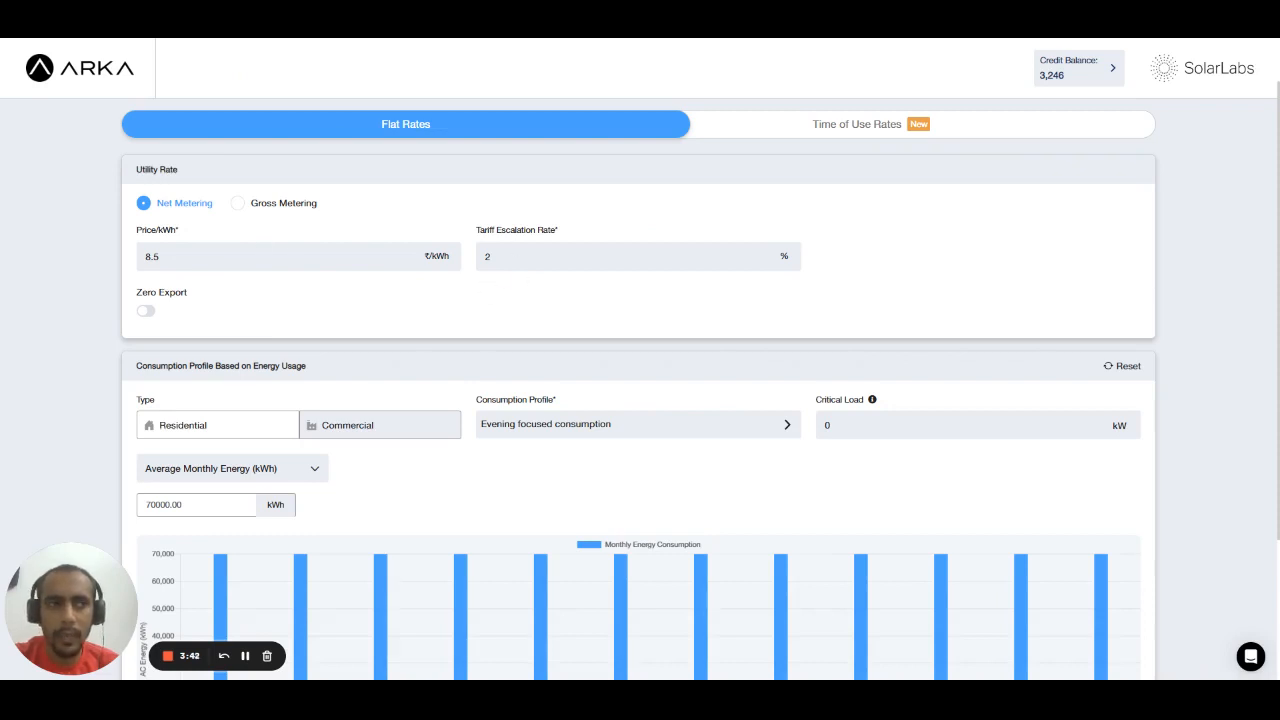
mouse_move(576, 340)
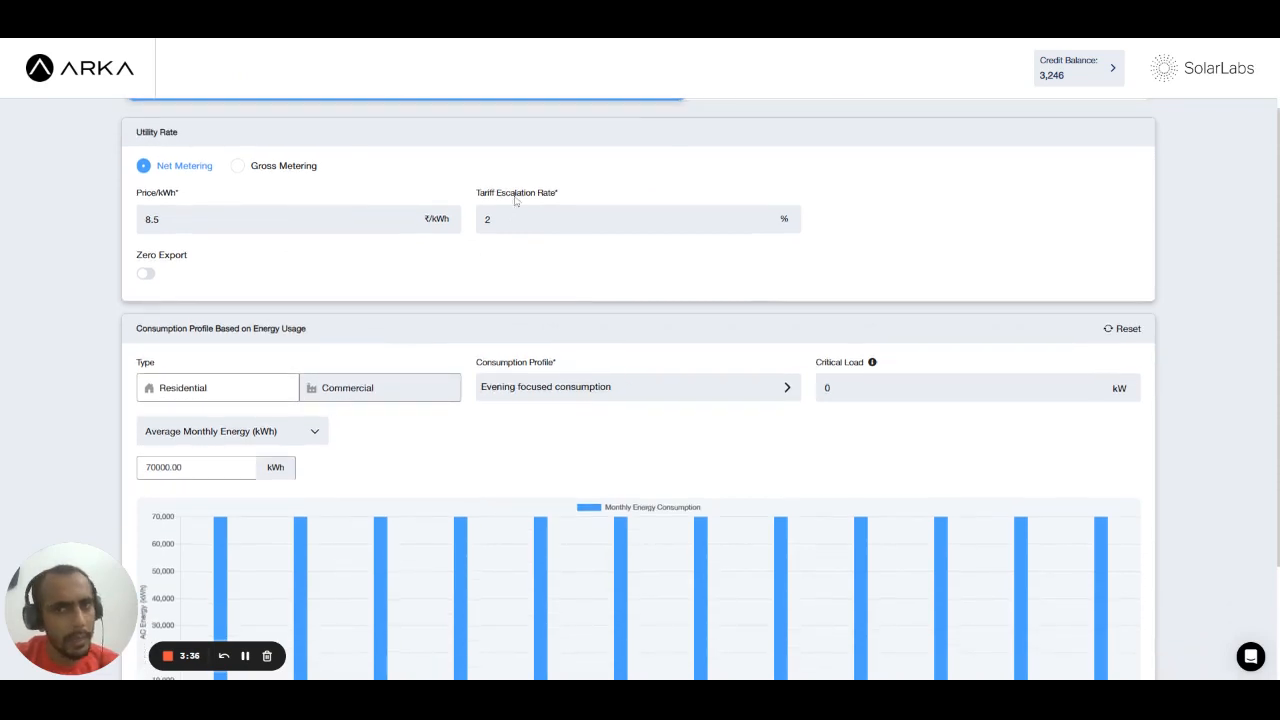
Confirm net metering, 8.5 per kWh, 2% escalation, Commercial, 70000 kWh monthly, and update the profile.
scroll("down", 3)
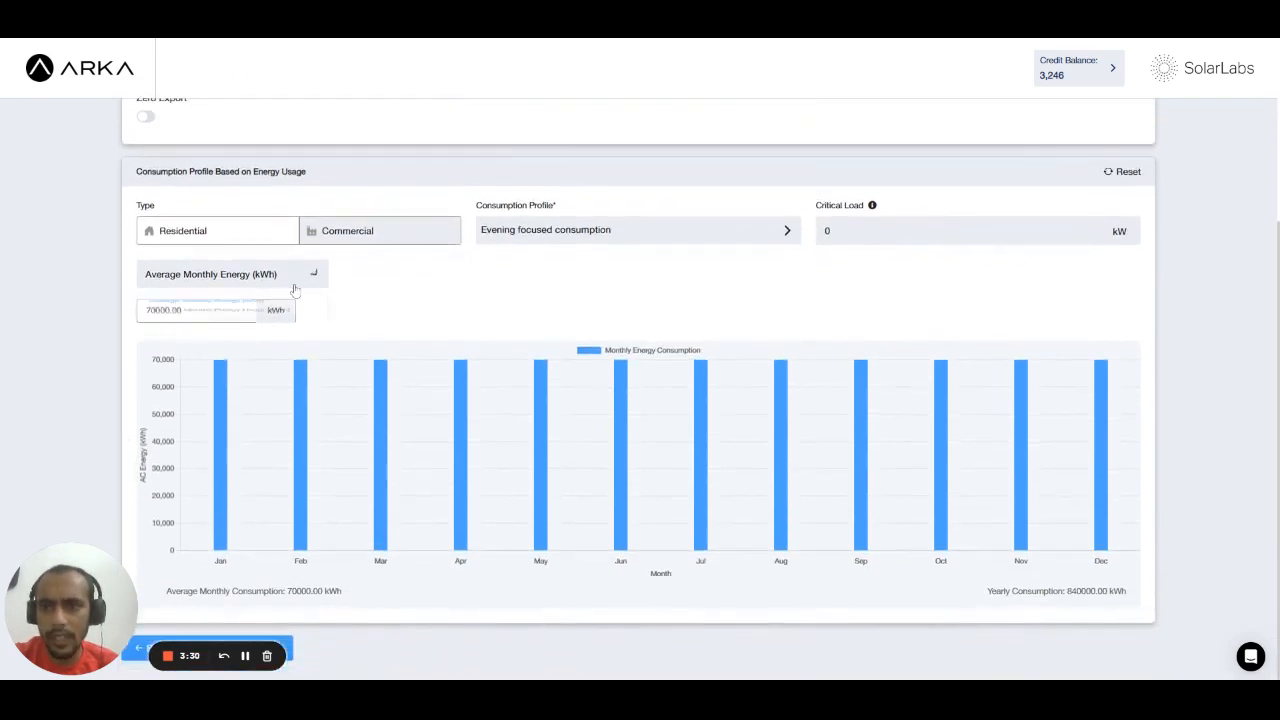
left_click(232, 274)
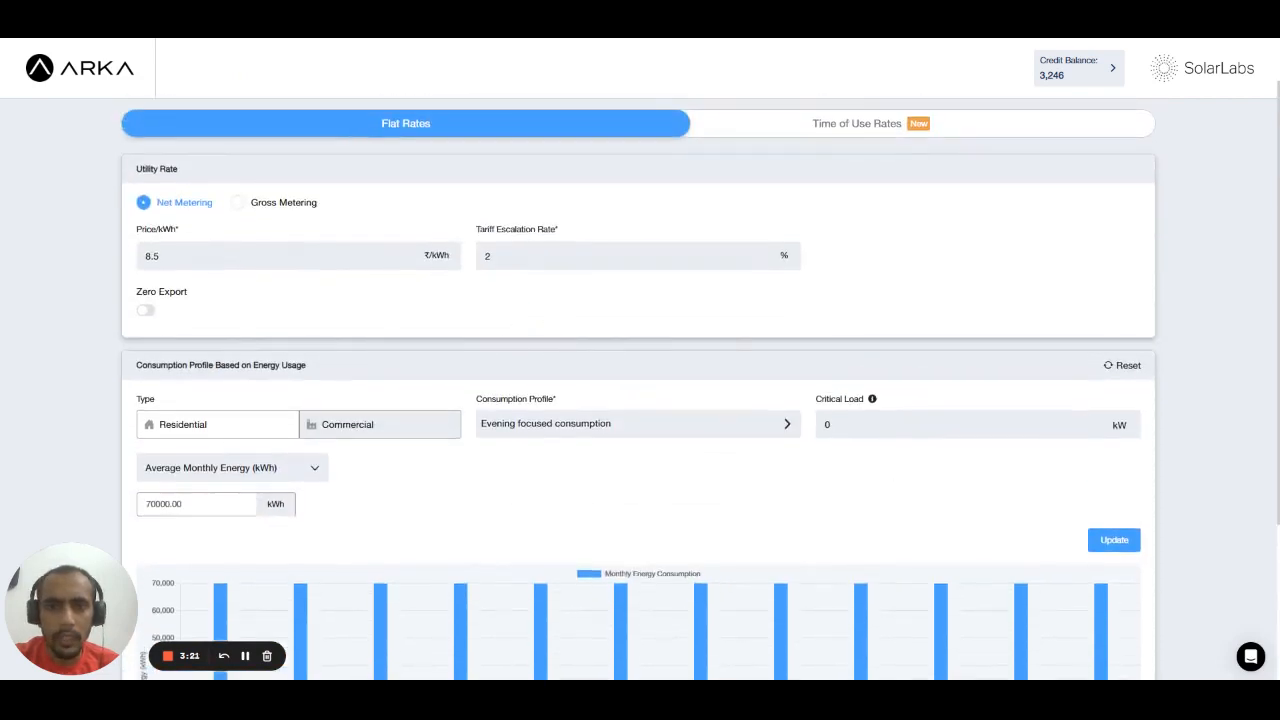
mouse_move(406, 538)
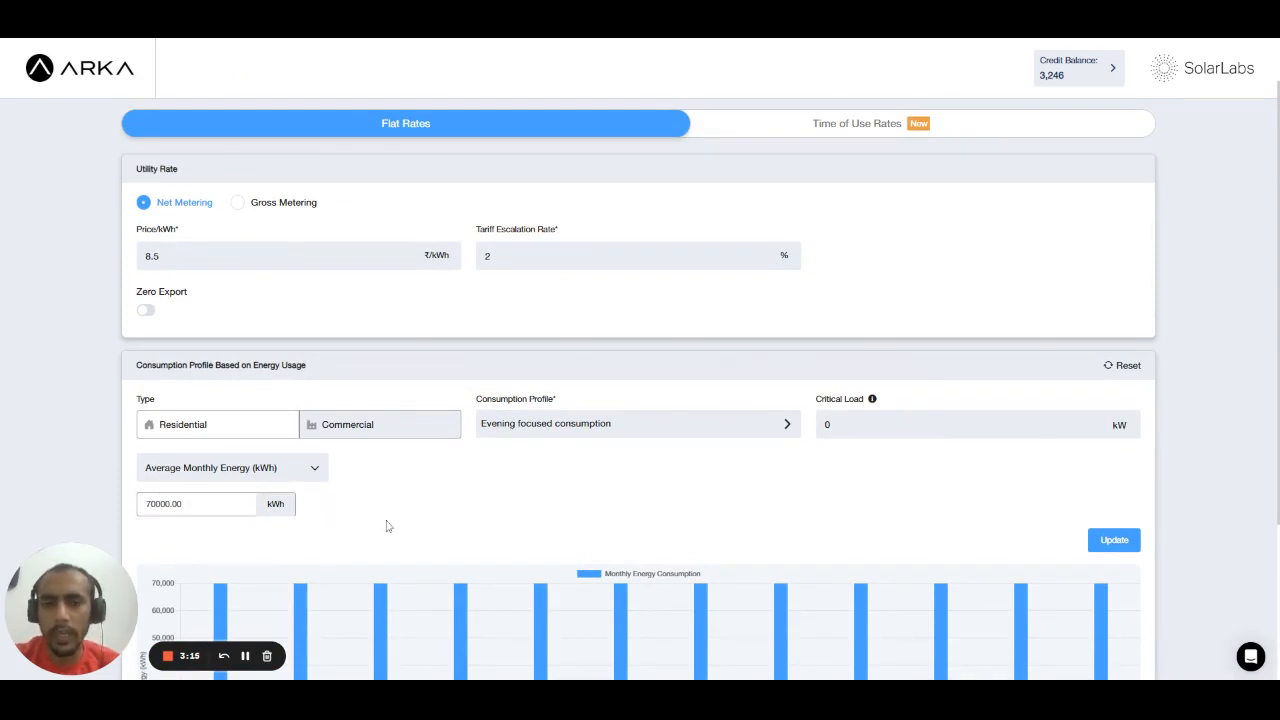
mouse_move(316, 280)
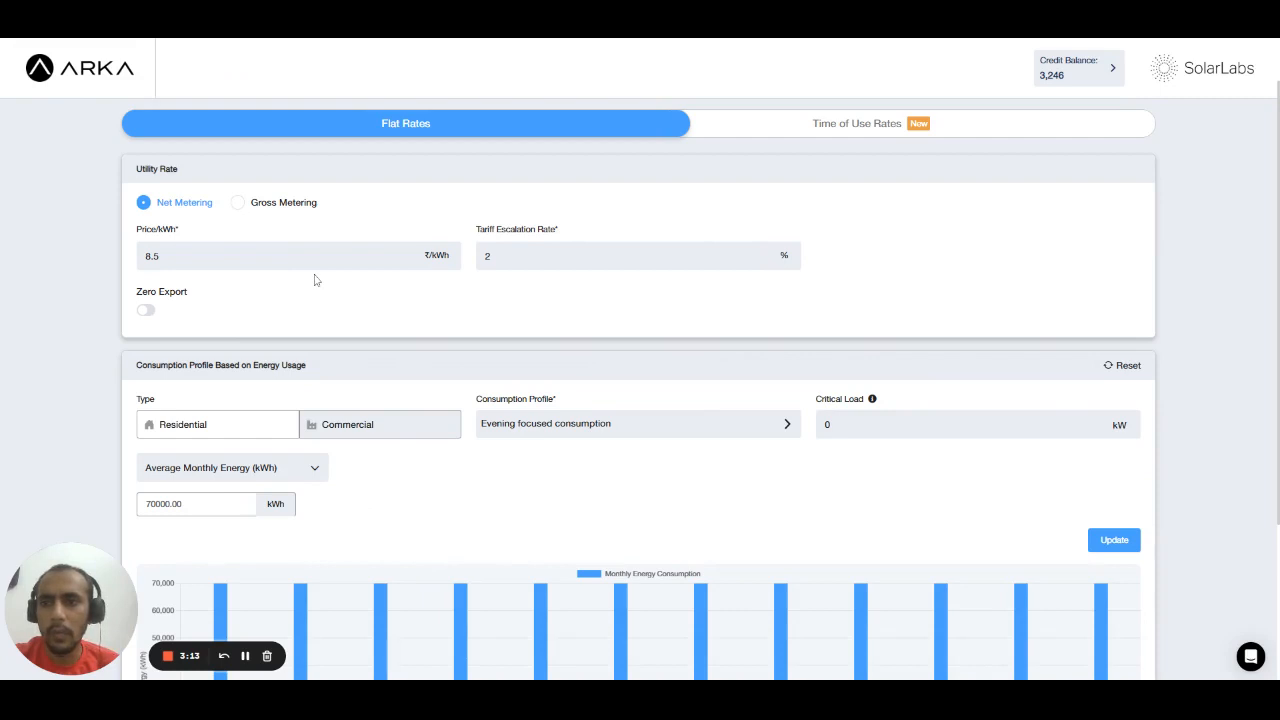
mouse_move(546, 538)
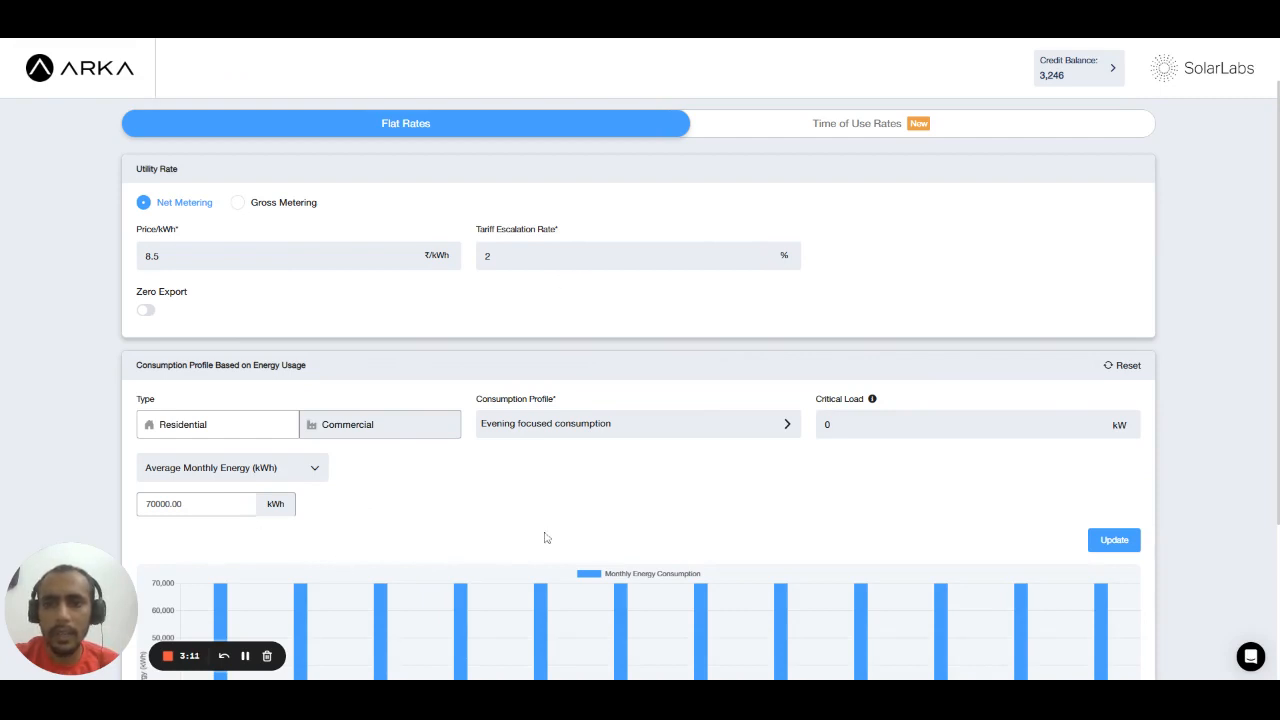
mouse_move(924, 504)
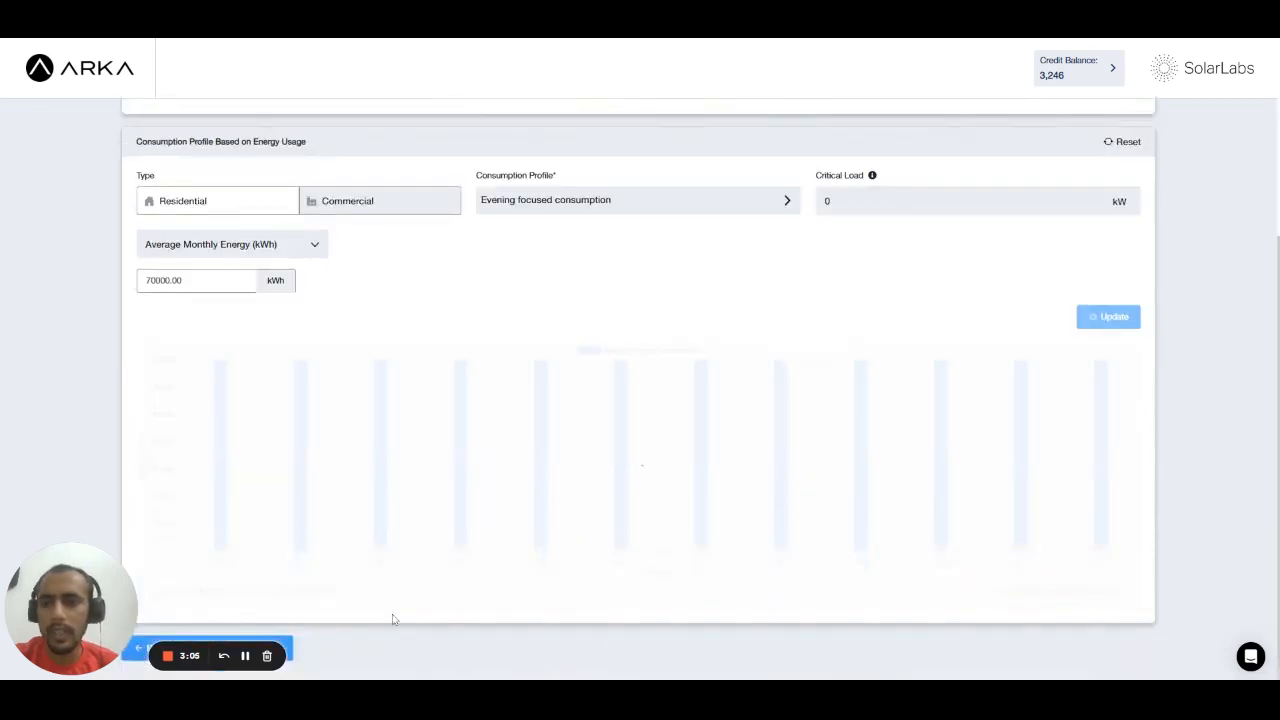
left_click(1108, 316)
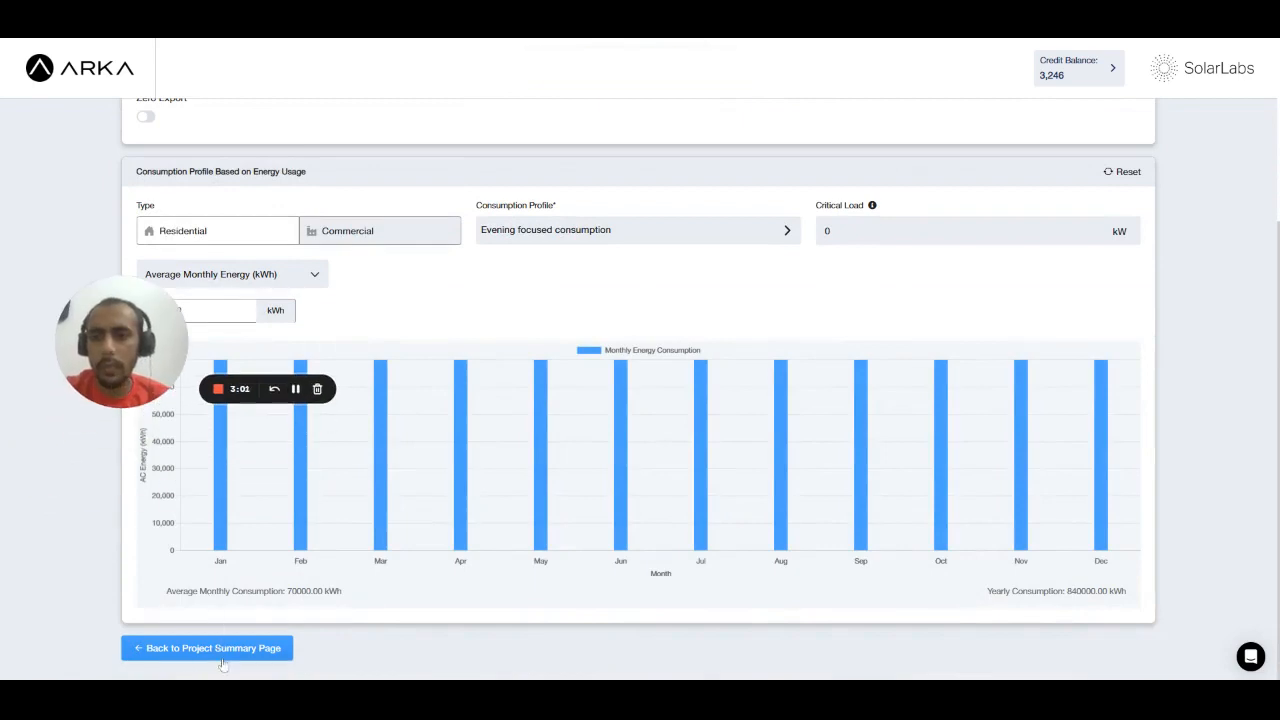
Return to the Project Summary and reach the Designs section.
left_click(208, 648)
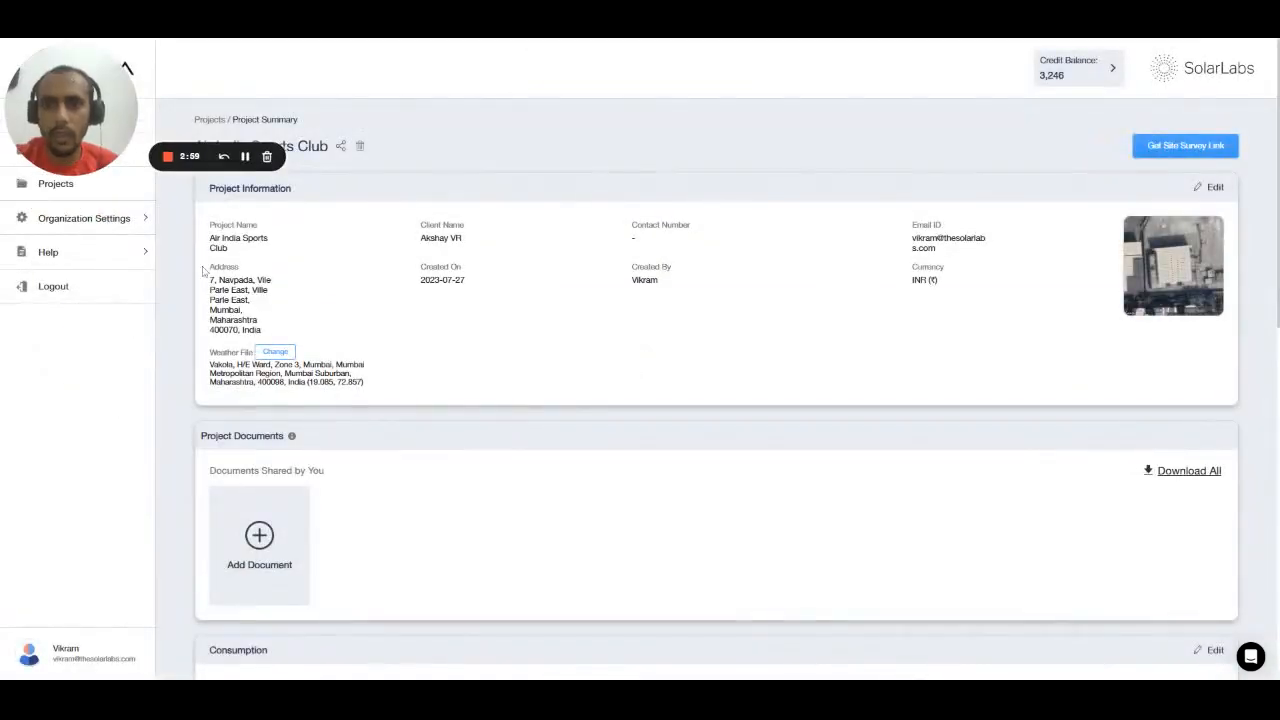
scroll("down", 3)
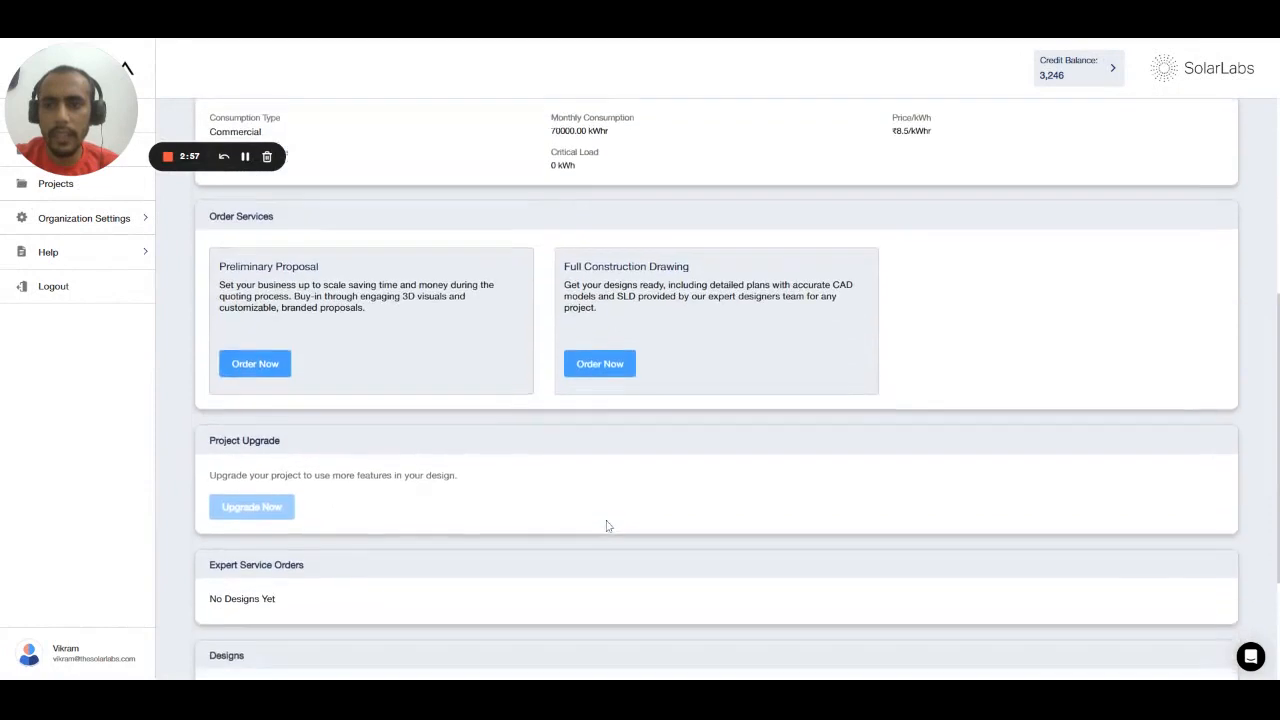
mouse_move(582, 396)
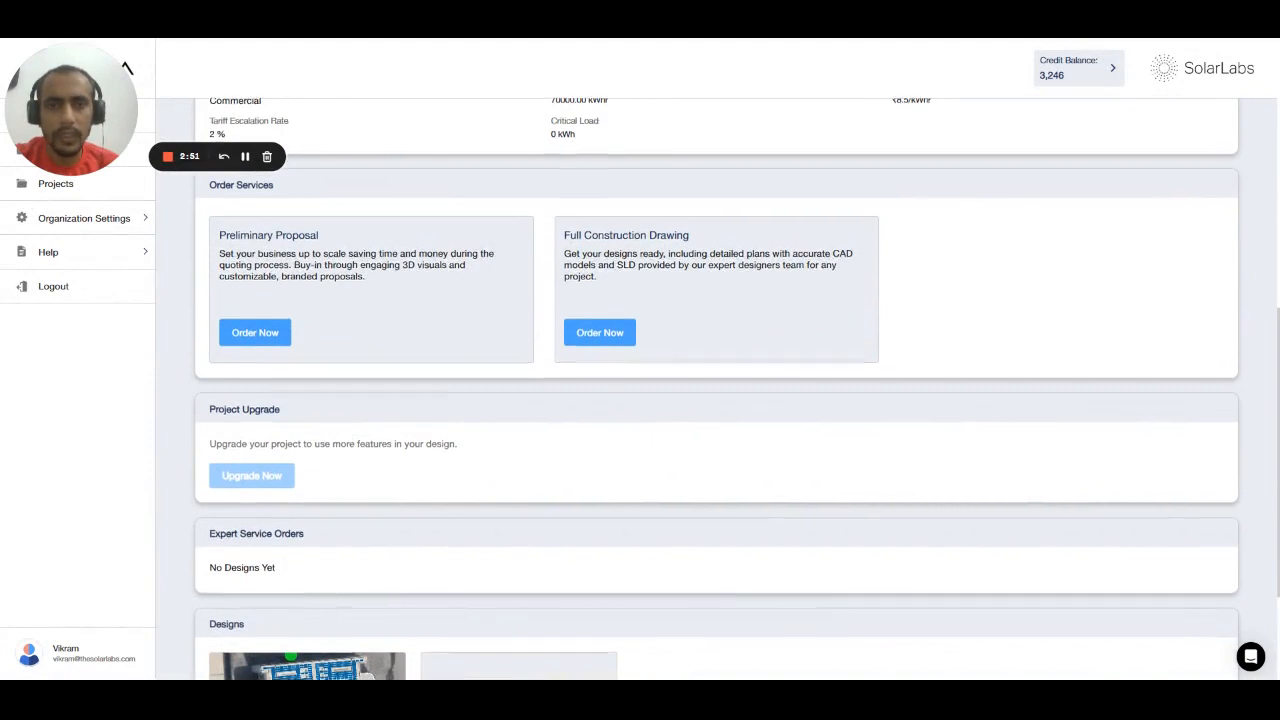
scroll("down", 3)
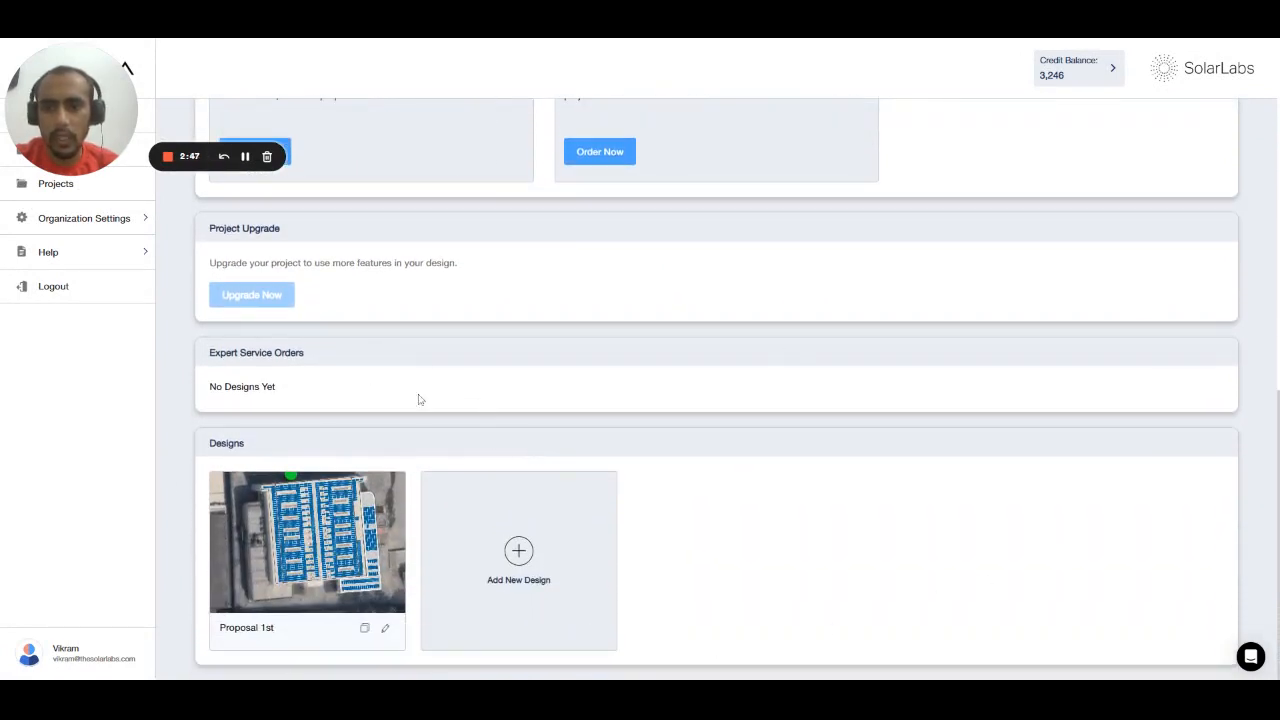
mouse_move(364, 628)
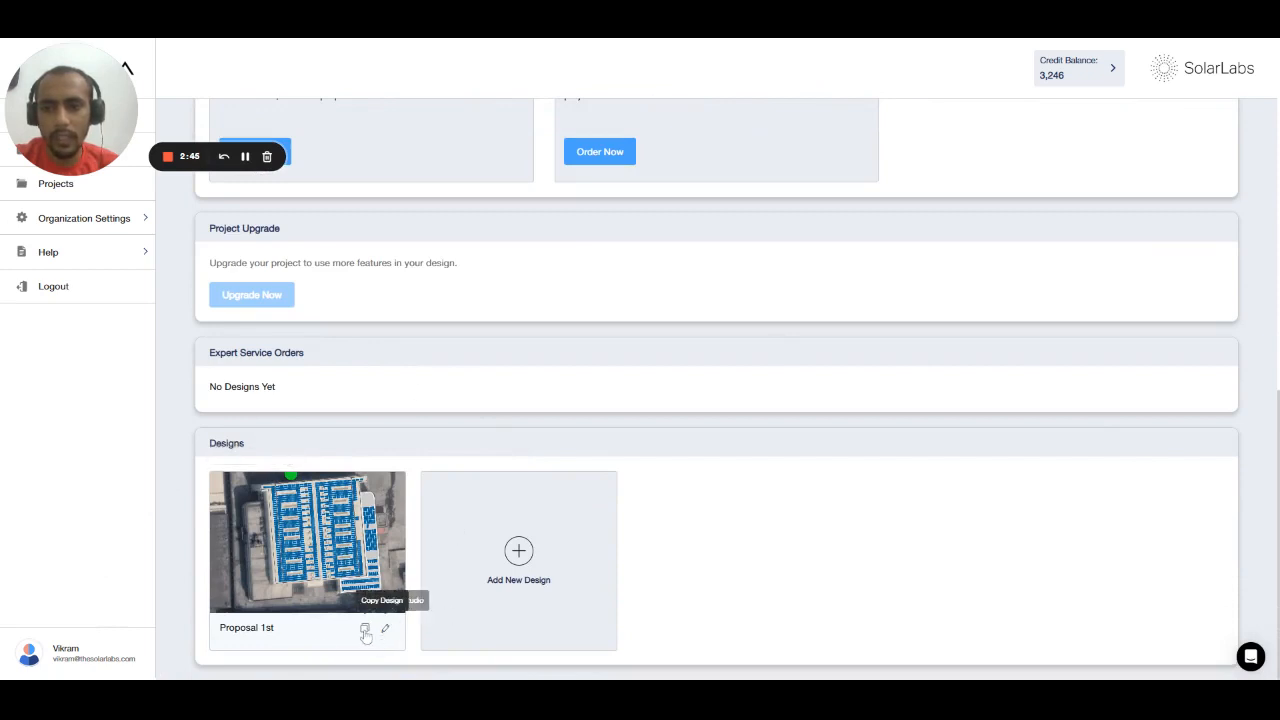
Duplicate Proposal 1st as a new design named Proposal 2nd.
left_click(364, 628)
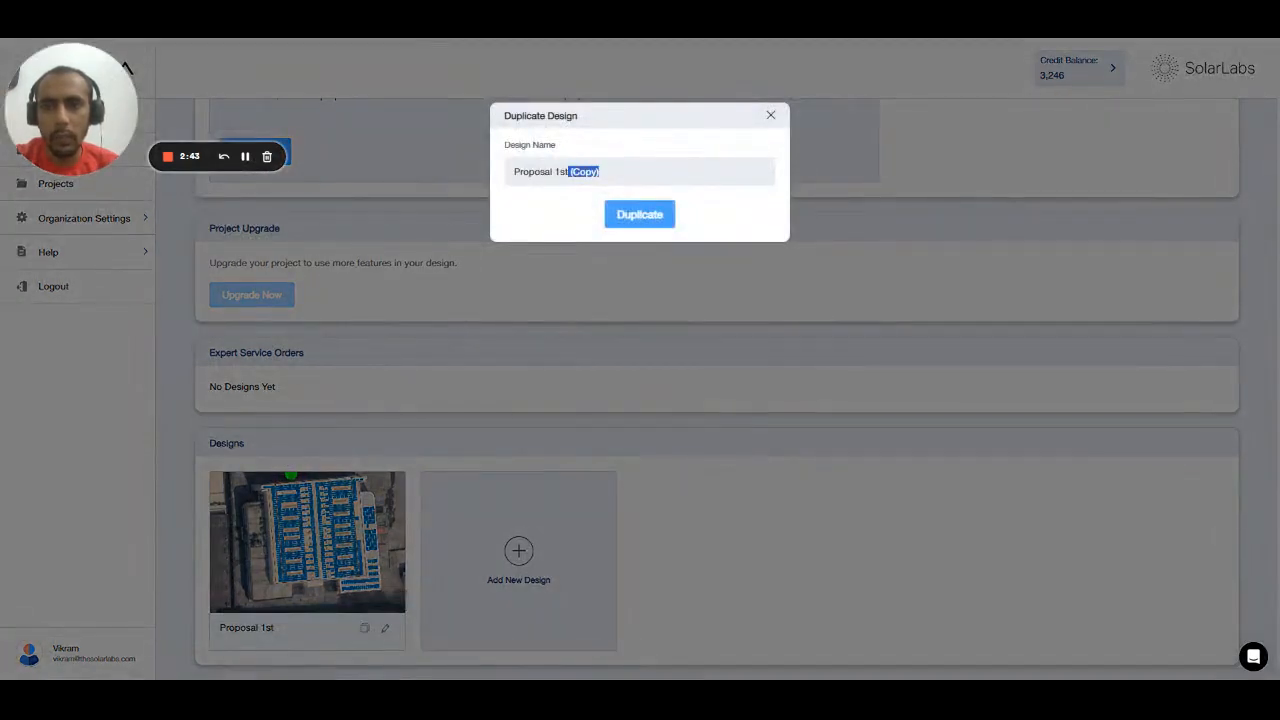
type("Proposal 2n")
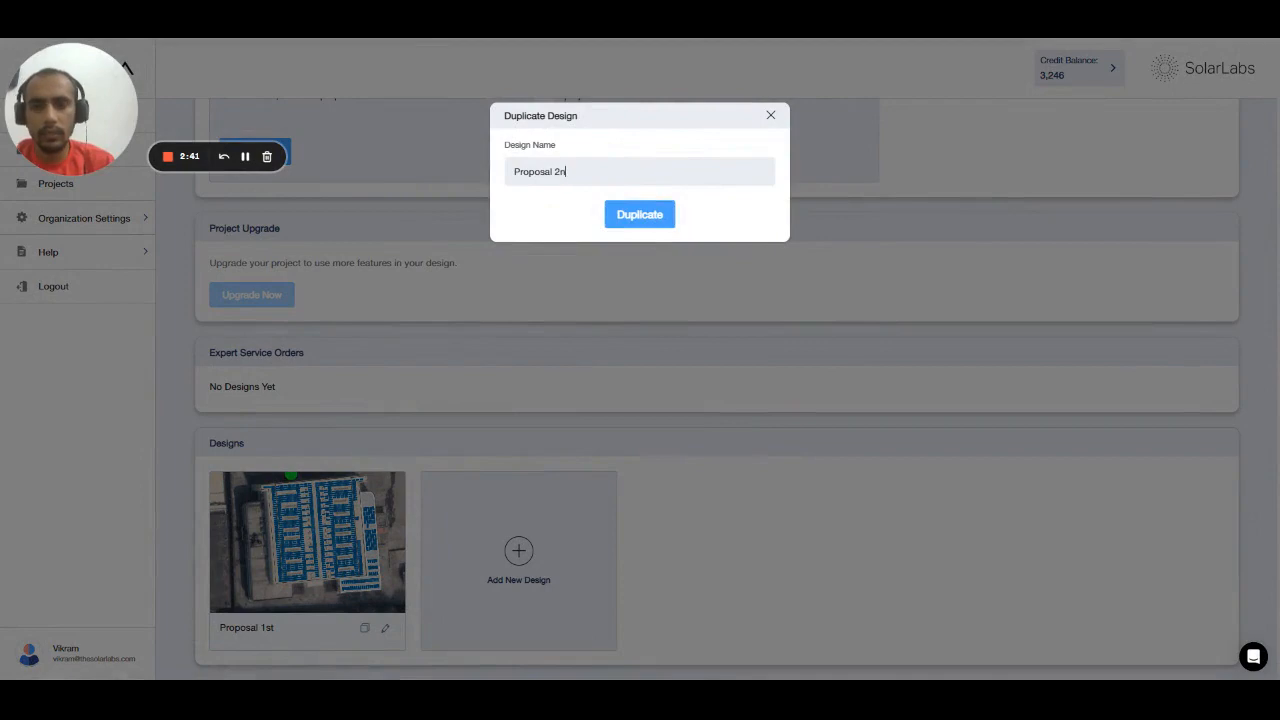
left_click(640, 214)
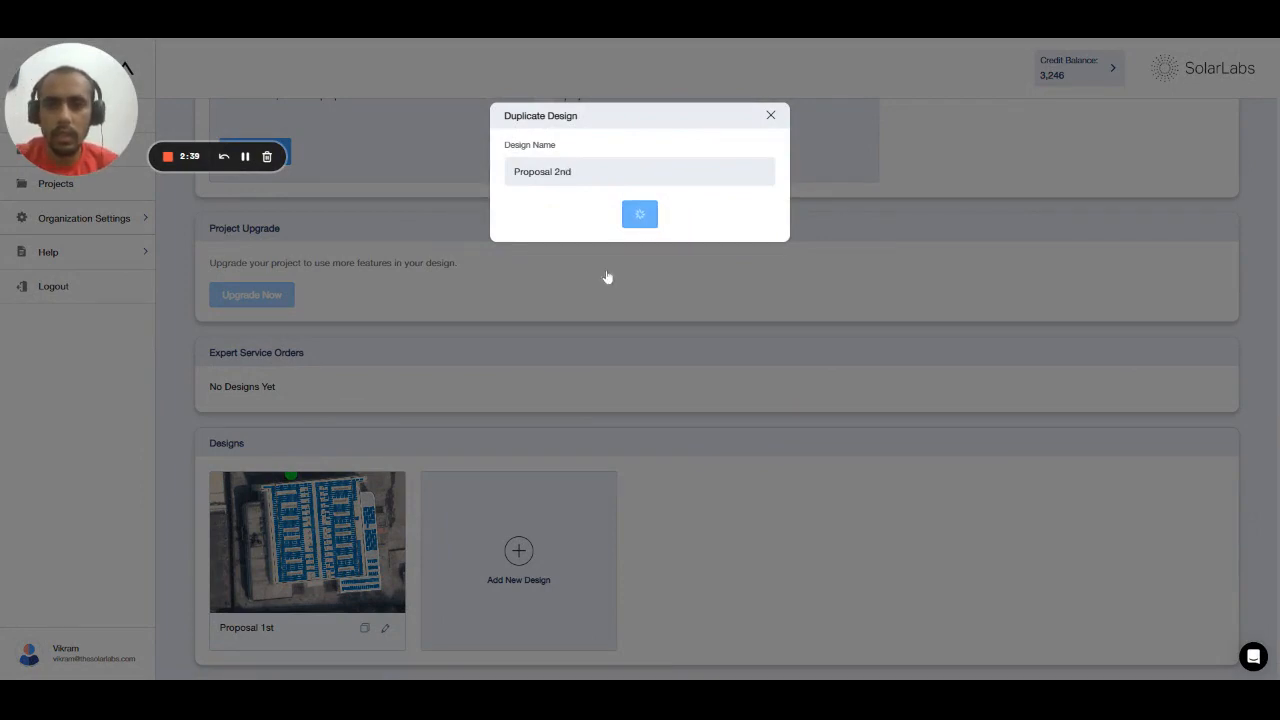
left_click(640, 214)
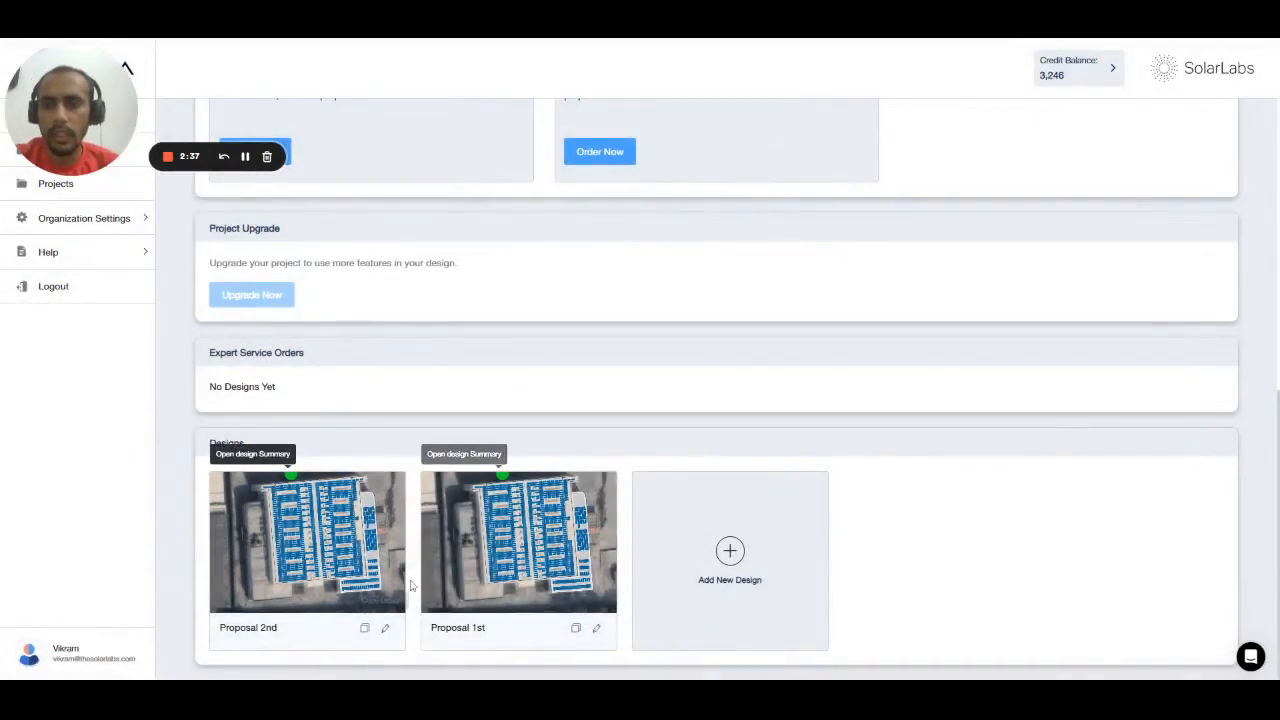
mouse_move(398, 564)
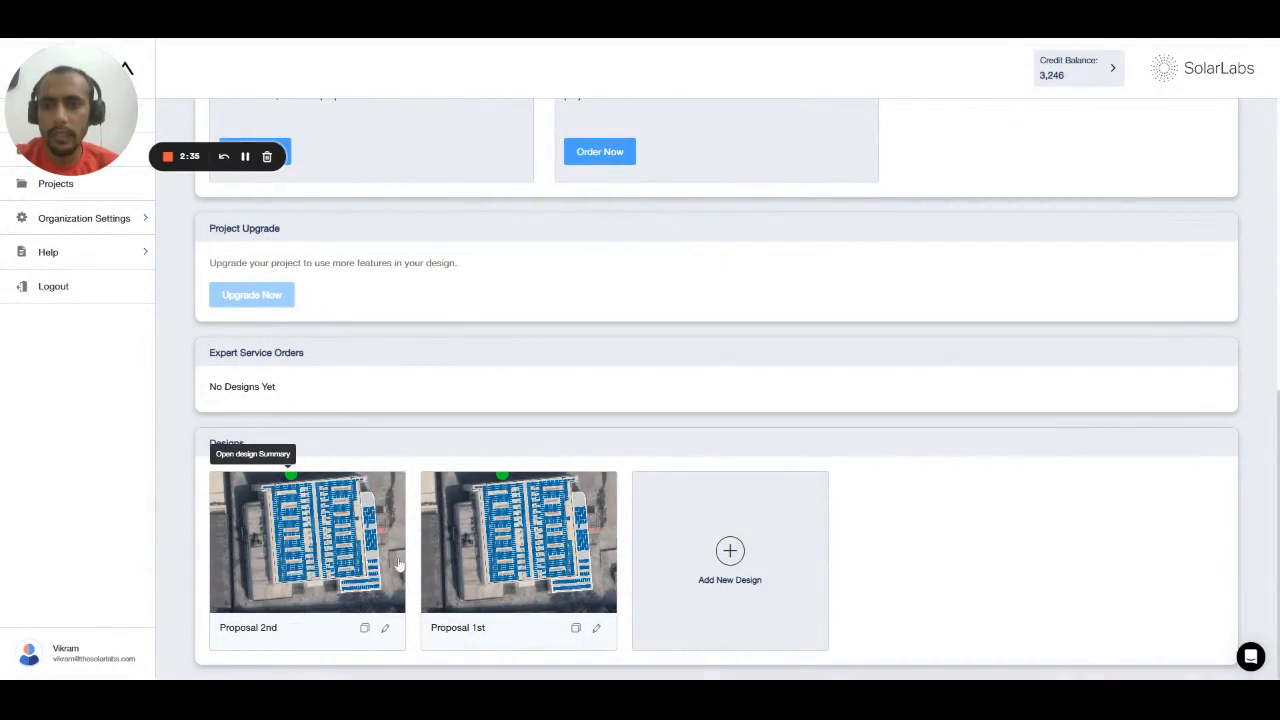
mouse_move(384, 628)
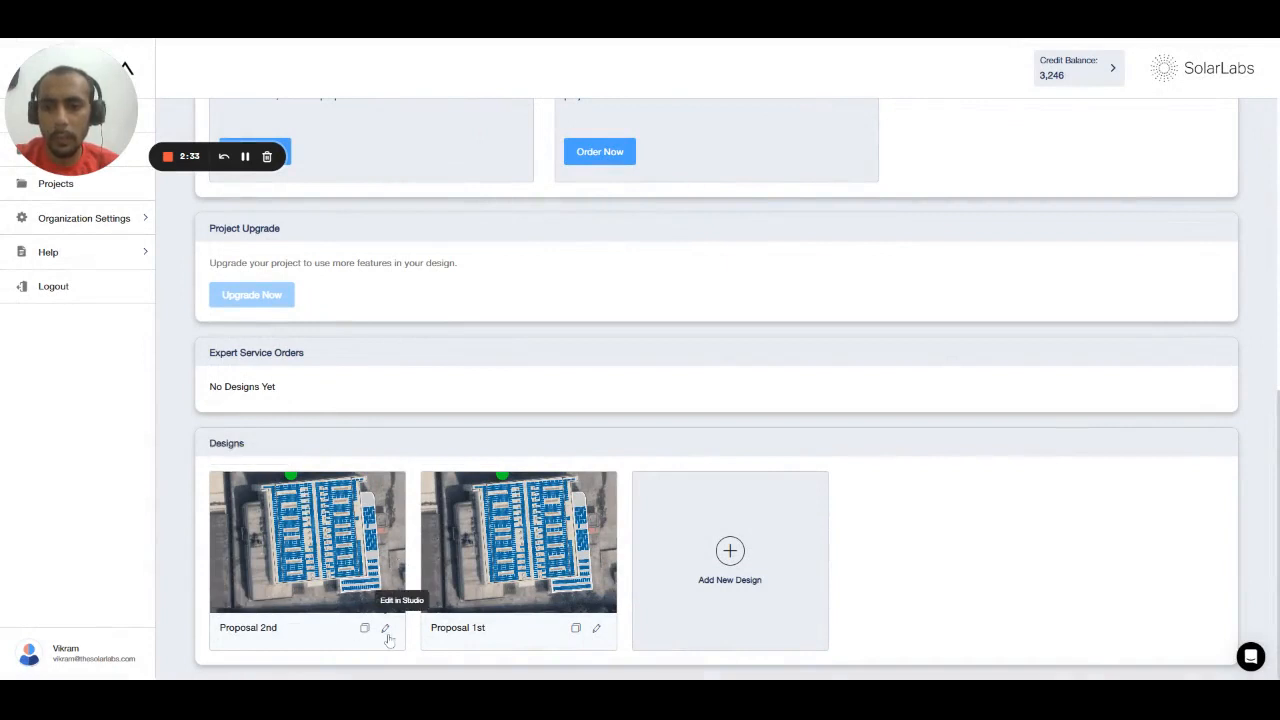
mouse_move(450, 580)
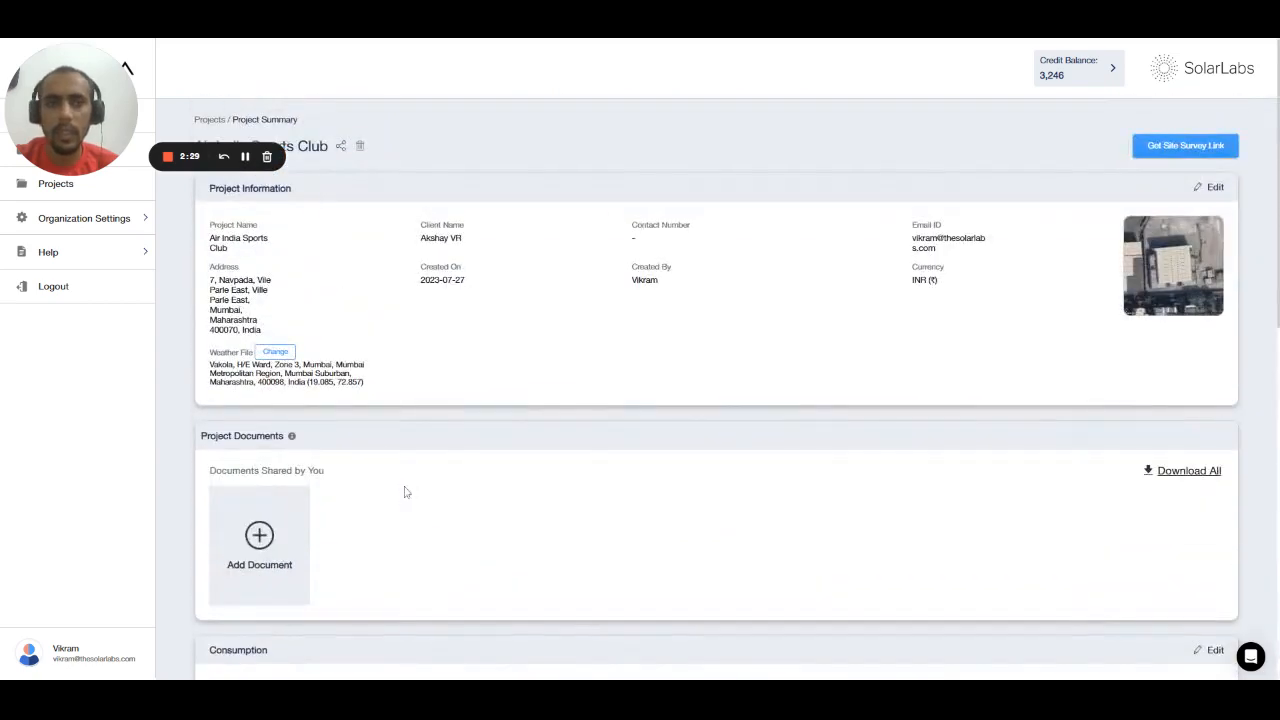
mouse_move(504, 492)
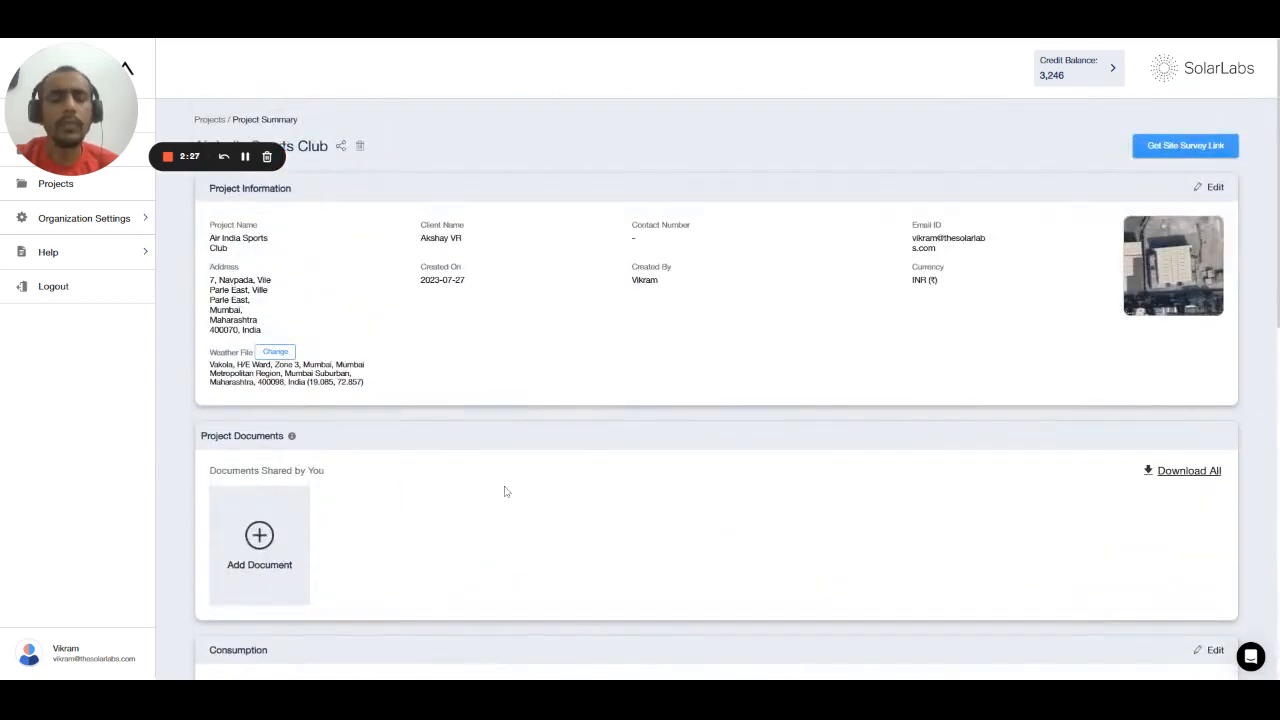